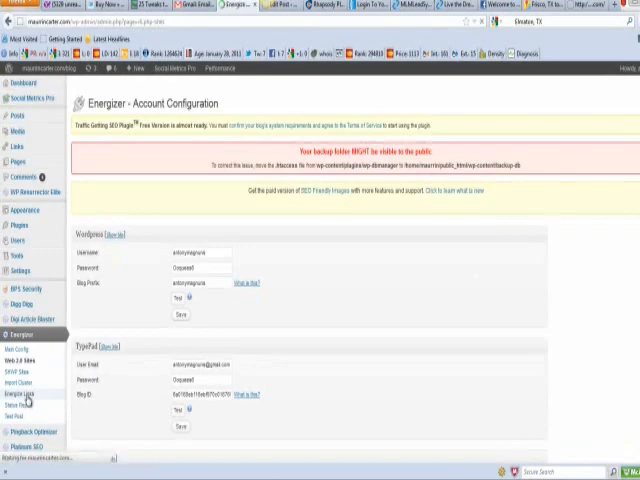
Bring NoteTab Light forward and scroll through the pinglinks file of backlink URLs
{"action": "left_click", "coordinate": [30, 394]}
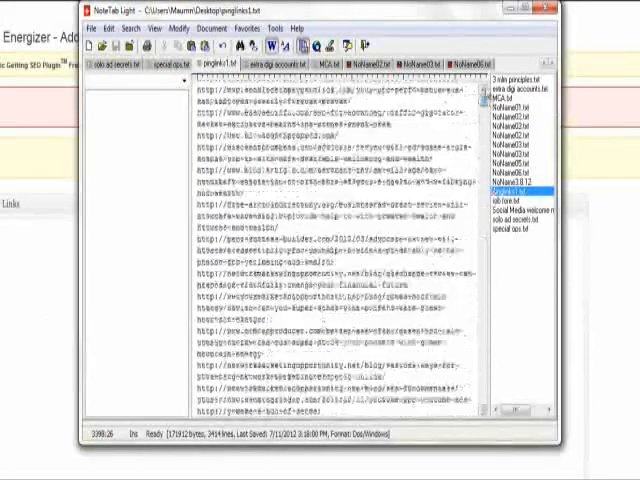
{"action": "scroll", "scroll_direction": "down", "scroll_amount": 3}
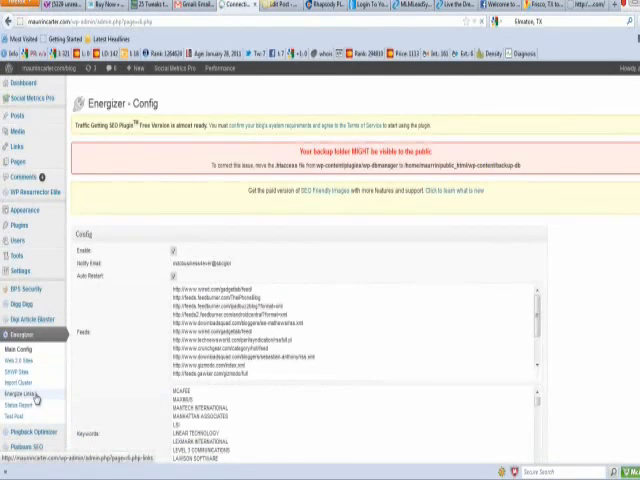
{"action": "mouse_move", "coordinate": [285, 249]}
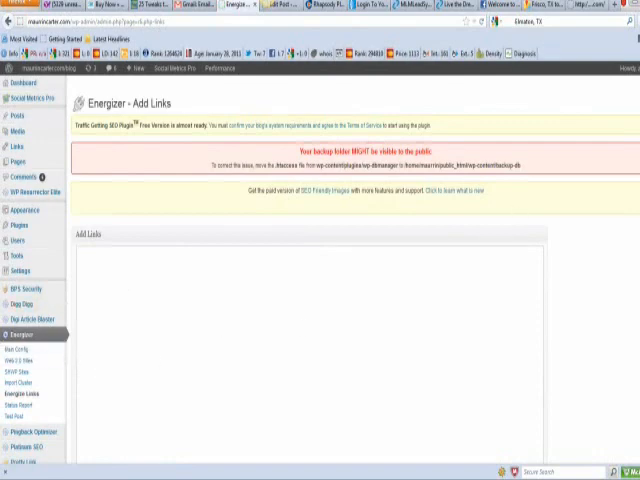
Scroll down the Energizer Links page to the empty Add Links box
{"action": "scroll", "scroll_direction": "down", "scroll_amount": 3}
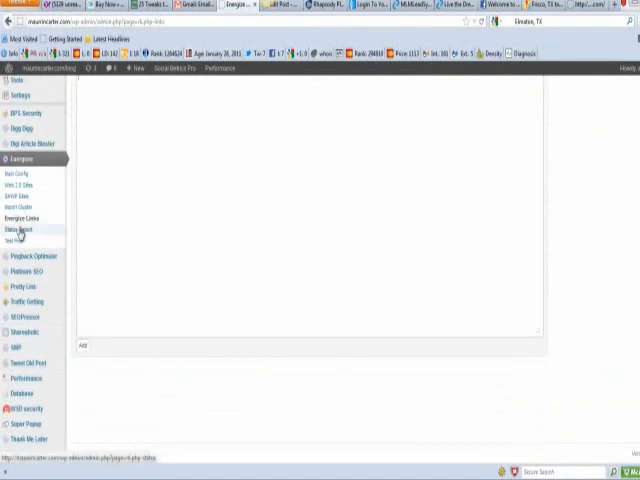
Open the Energizer Status Report and scroll through the thousands of pending links
{"action": "left_click", "coordinate": [17, 230]}
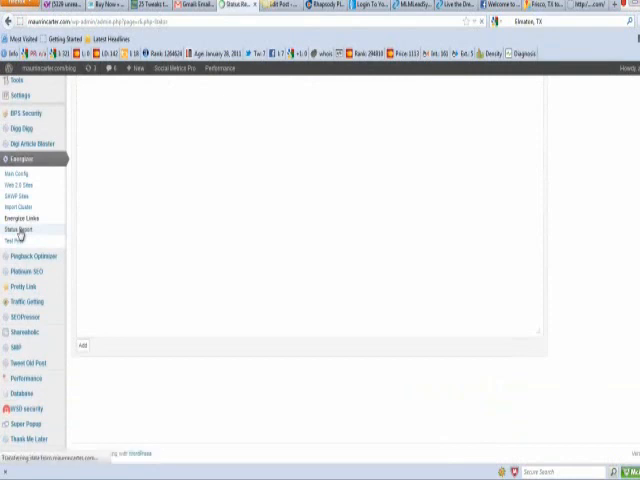
{"action": "left_click", "coordinate": [19, 228]}
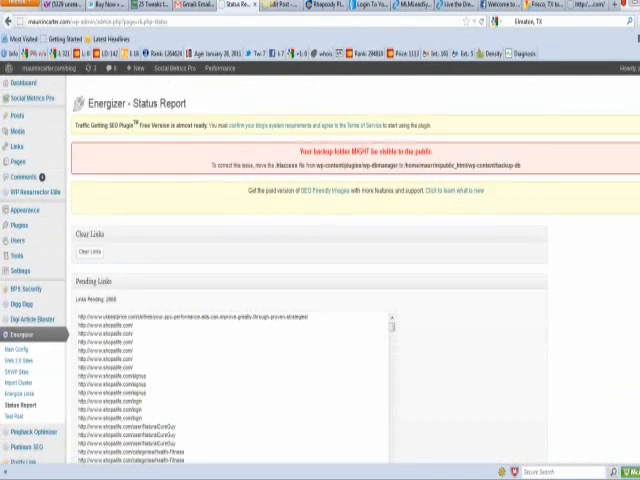
{"action": "scroll", "scroll_direction": "down", "scroll_amount": 3}
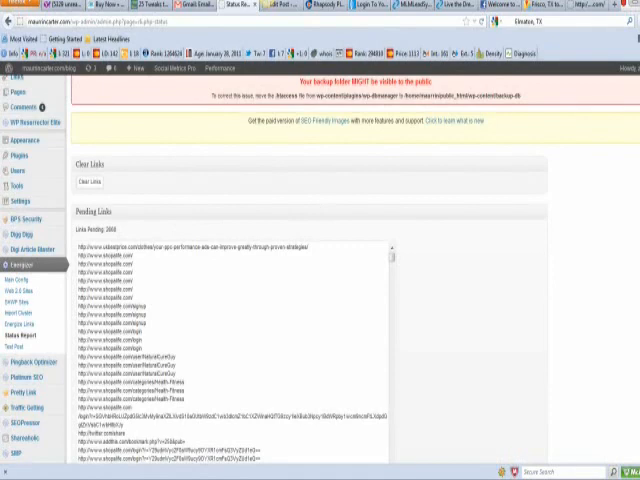
{"action": "scroll", "scroll_direction": "down", "scroll_amount": 3}
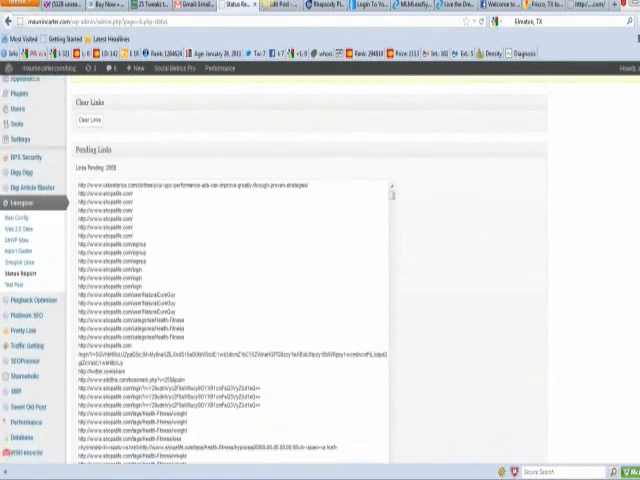
{"action": "scroll", "scroll_direction": "down", "scroll_amount": 3}
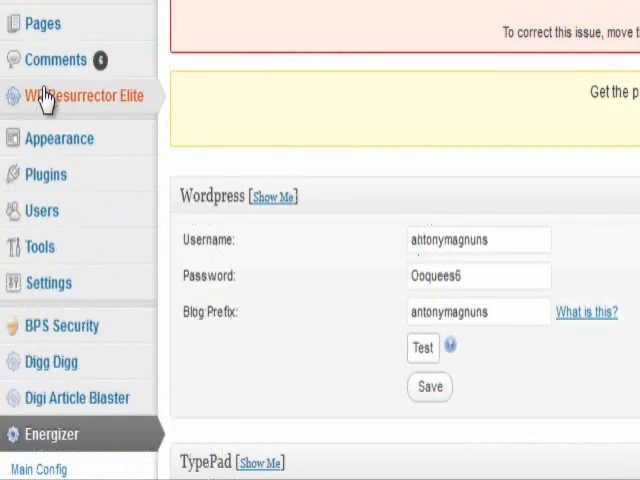
{"action": "mouse_move", "coordinate": [518, 285]}
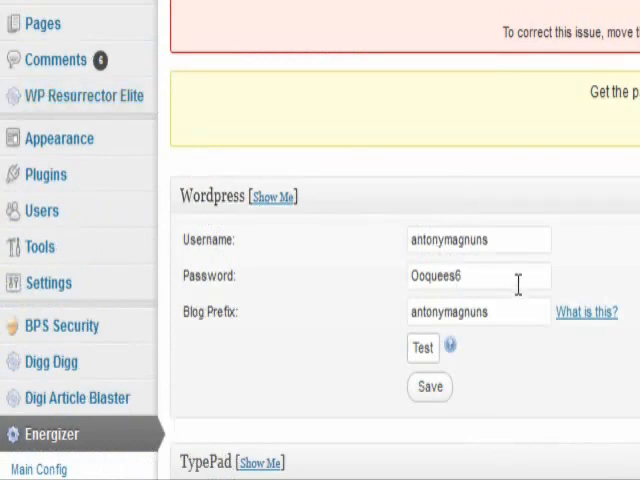
{"action": "mouse_move", "coordinate": [518, 286]}
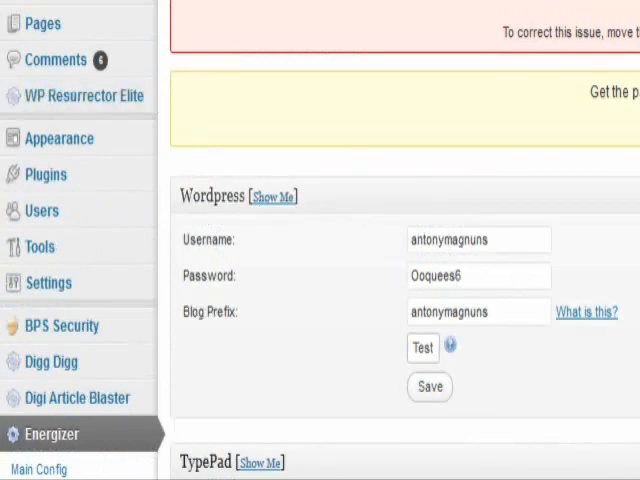
Scroll through Account Configuration to view the WordPress and TypePad login details
{"action": "scroll", "scroll_direction": "down", "scroll_amount": 3}
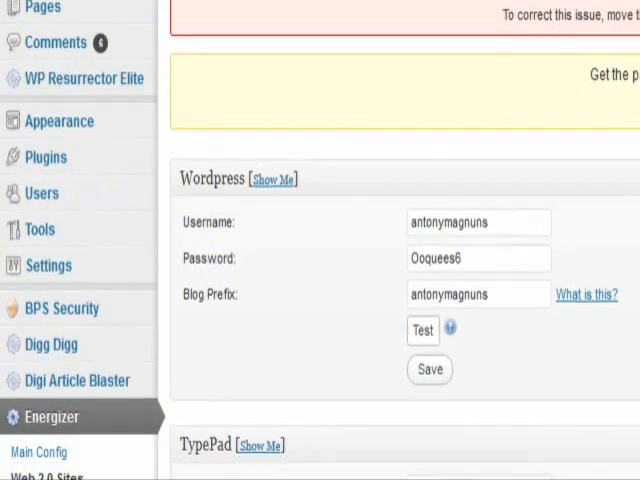
{"action": "scroll", "scroll_direction": "down", "scroll_amount": 3}
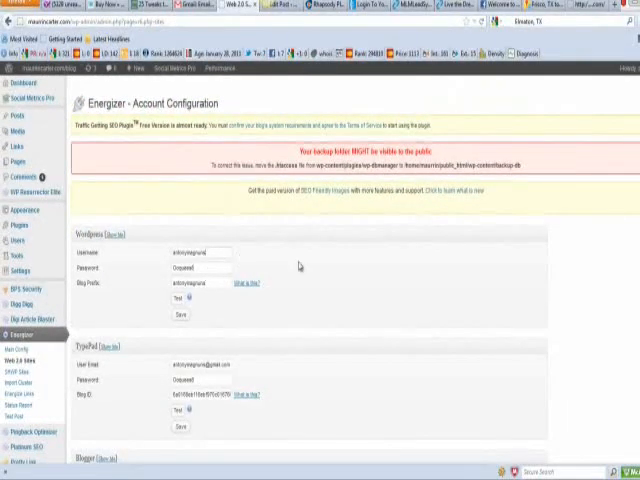
{"action": "mouse_move", "coordinate": [197, 238]}
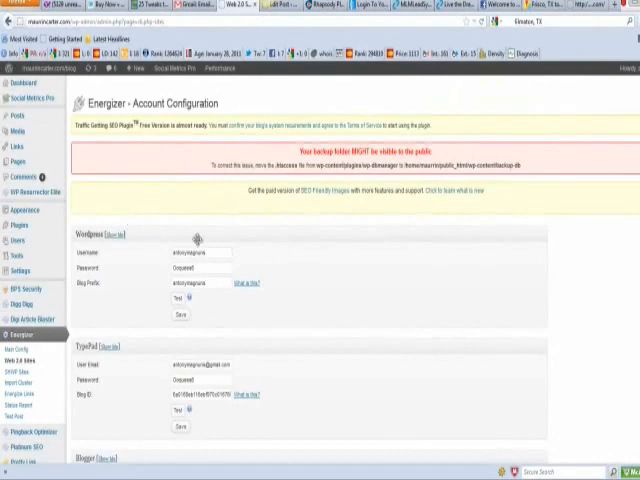
{"action": "mouse_move", "coordinate": [380, 360]}
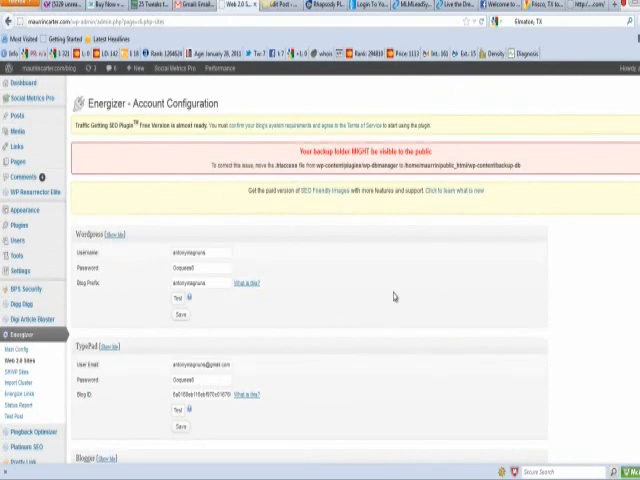
{"action": "mouse_move", "coordinate": [393, 297]}
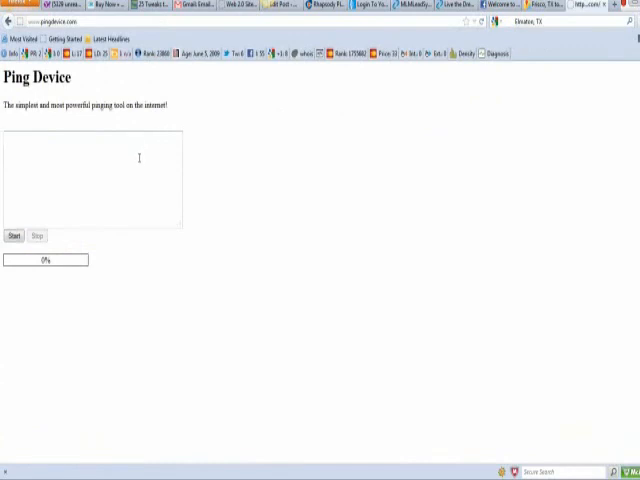
{"action": "mouse_move", "coordinate": [137, 193]}
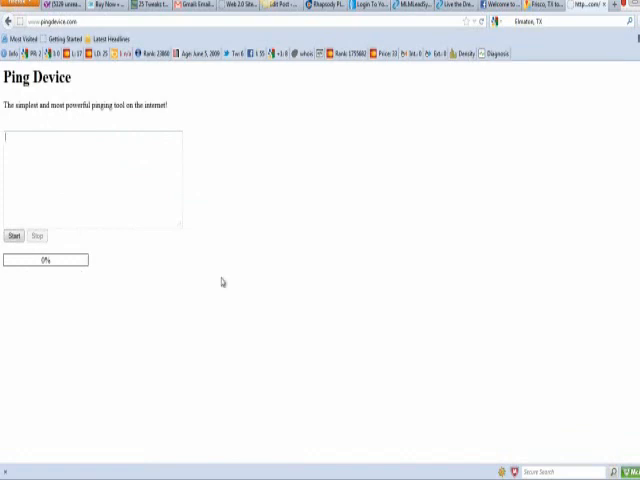
{"action": "mouse_move", "coordinate": [449, 354]}
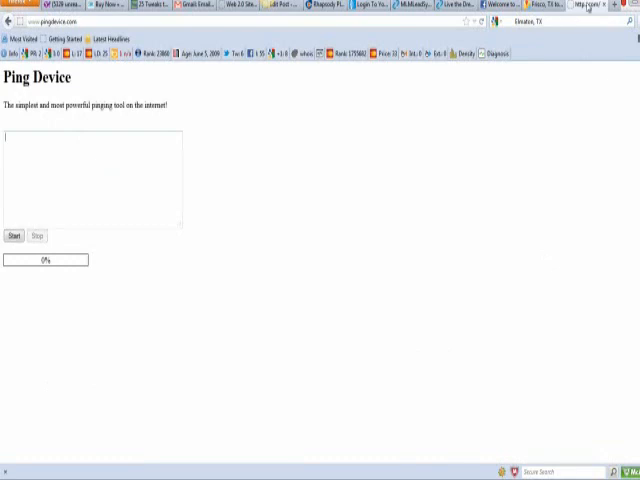
{"action": "mouse_move", "coordinate": [562, 45]}
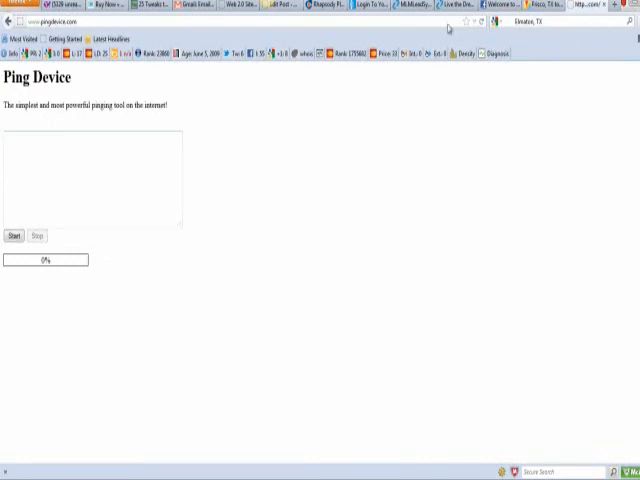
{"action": "mouse_move", "coordinate": [336, 390]}
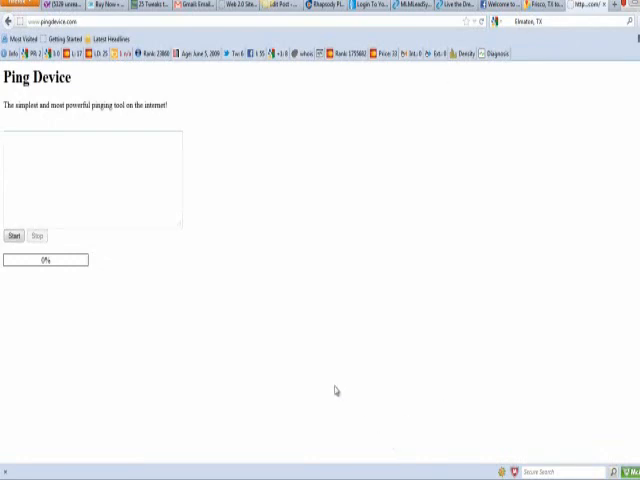
{"action": "mouse_move", "coordinate": [340, 405]}
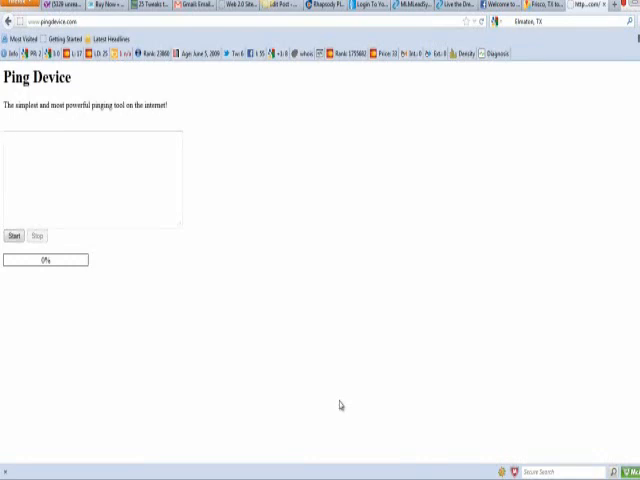
Switch to the pingdevice.com tab showing the empty ping box at 0% progress
{"action": "left_click", "coordinate": [10, 140]}
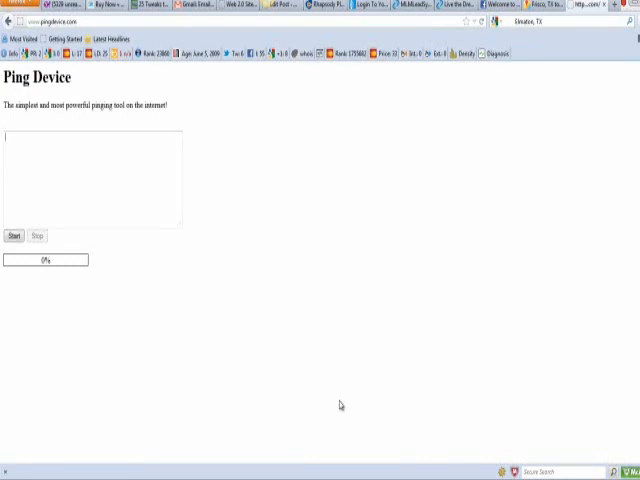
{"action": "mouse_move", "coordinate": [399, 466]}
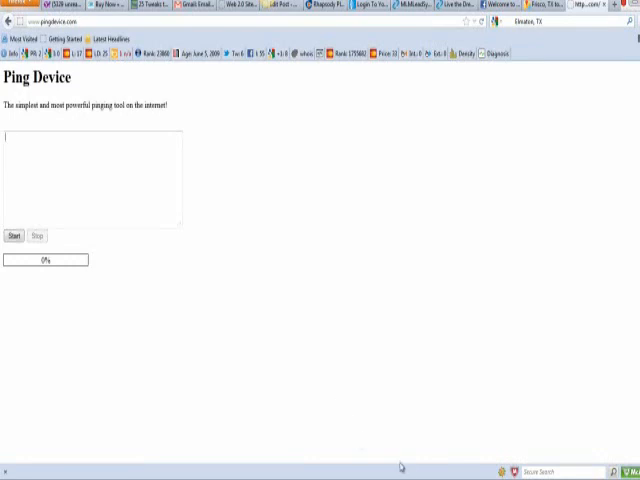